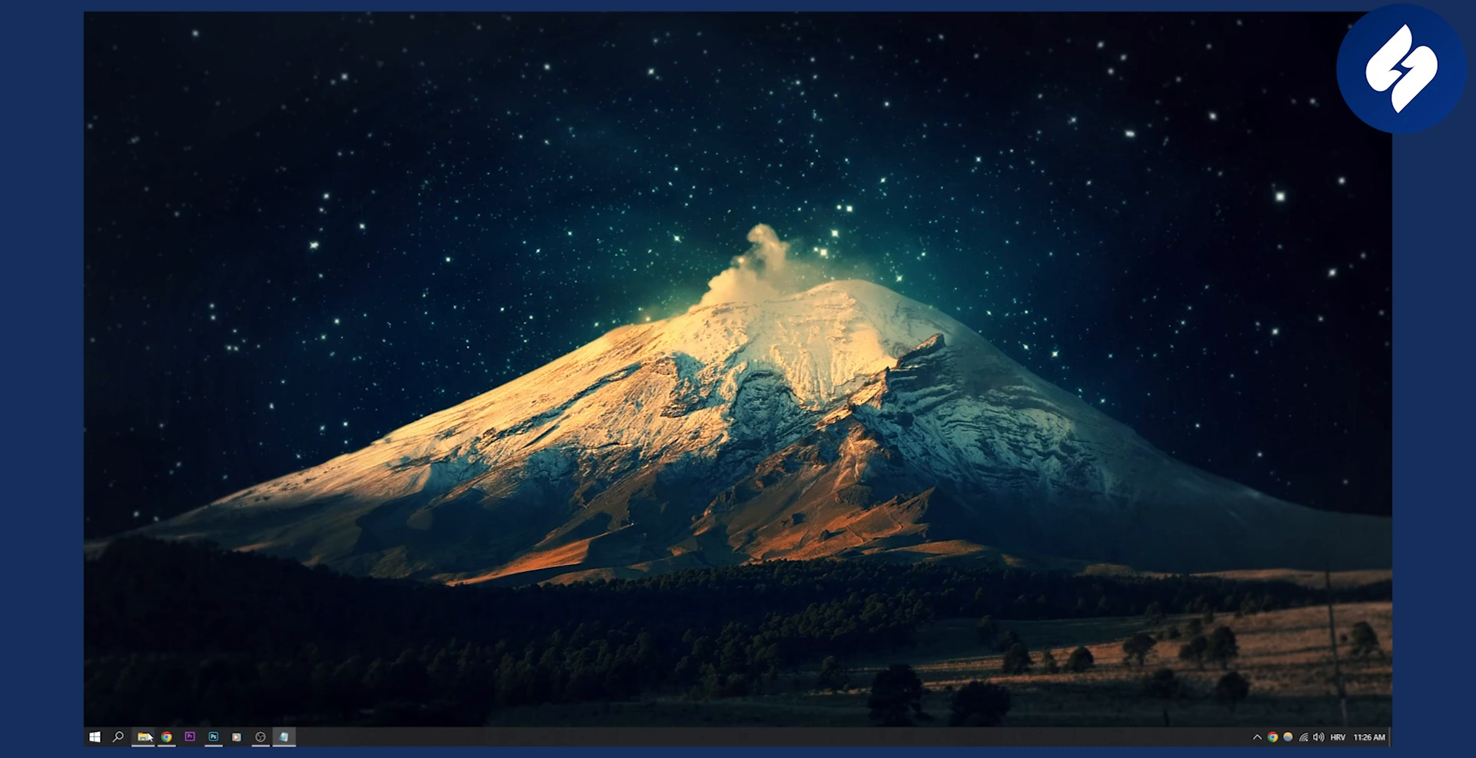
Create a new folder named TEMP at the root of the C: drive.
click(142, 737)
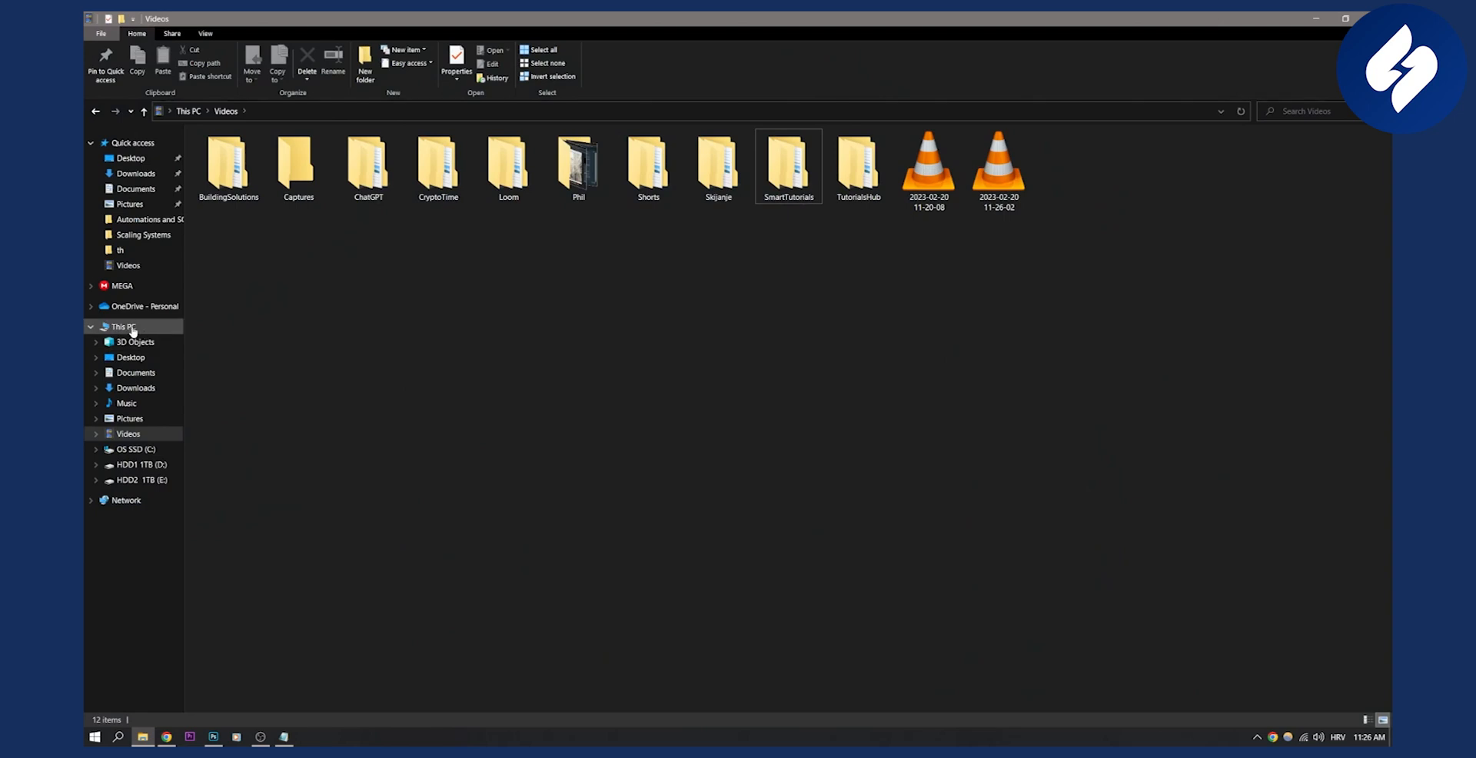
click(135, 449)
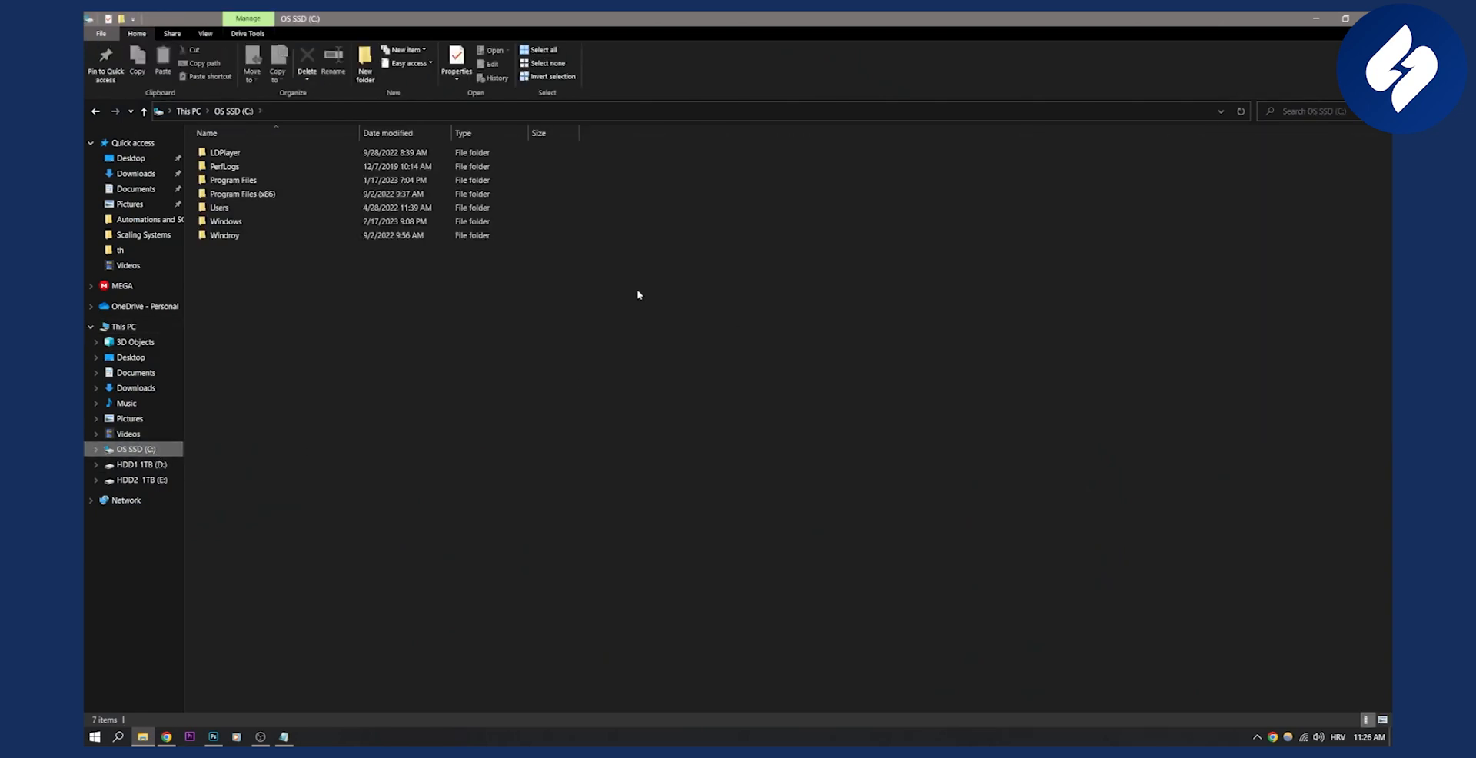
right_click(639, 295)
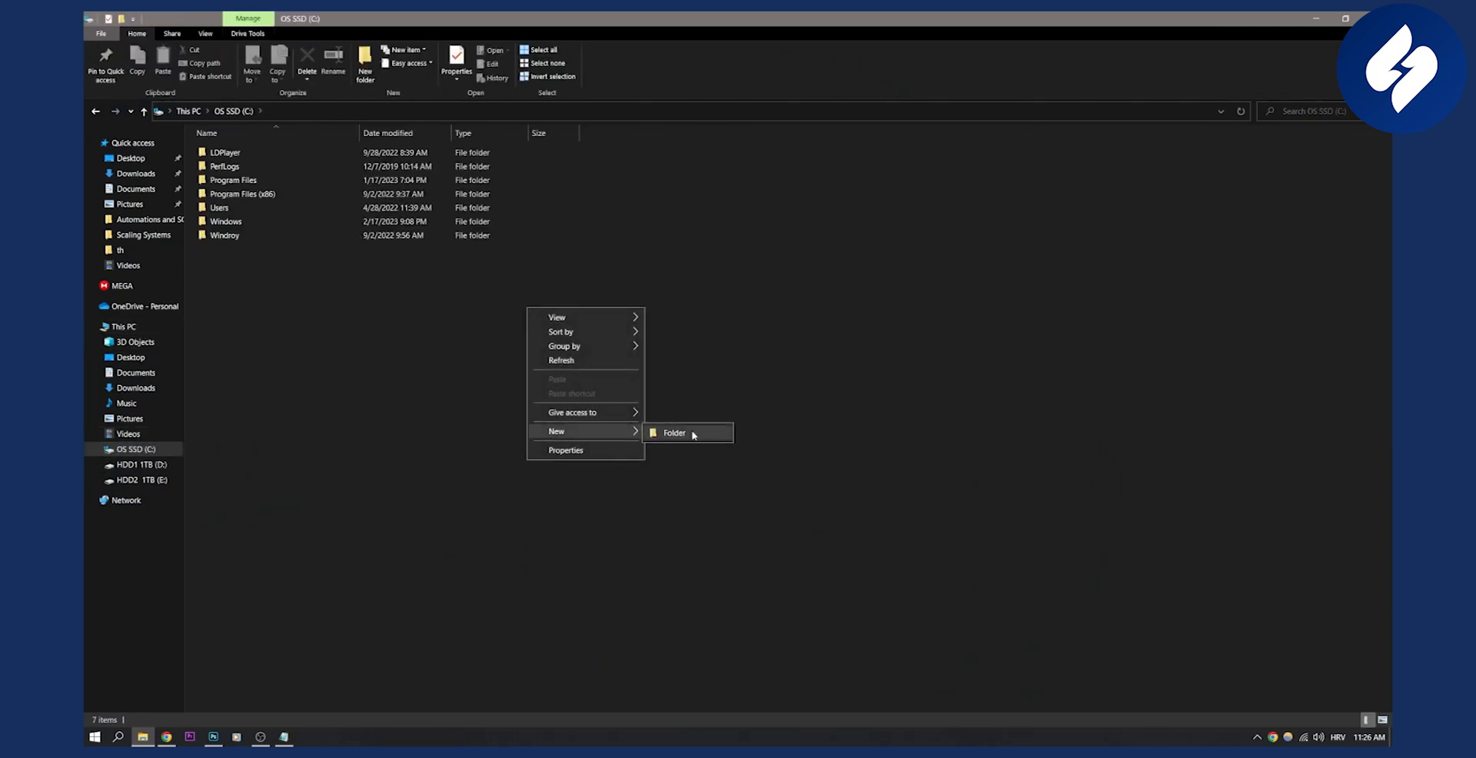
click(674, 434)
text(TEMP)
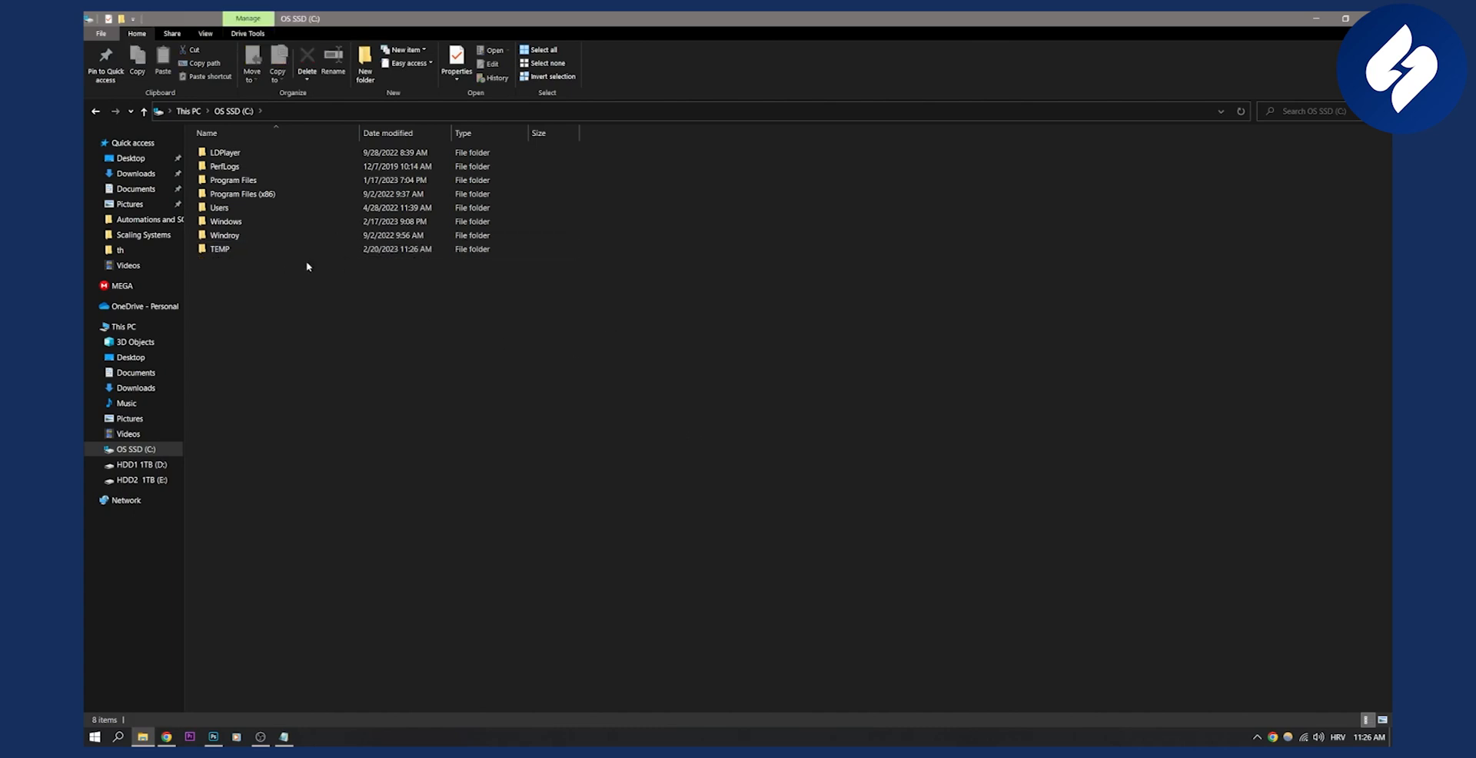
Search Start for 'edit environment variables for your account' and bring up the Environment Variables window.
click(96, 735)
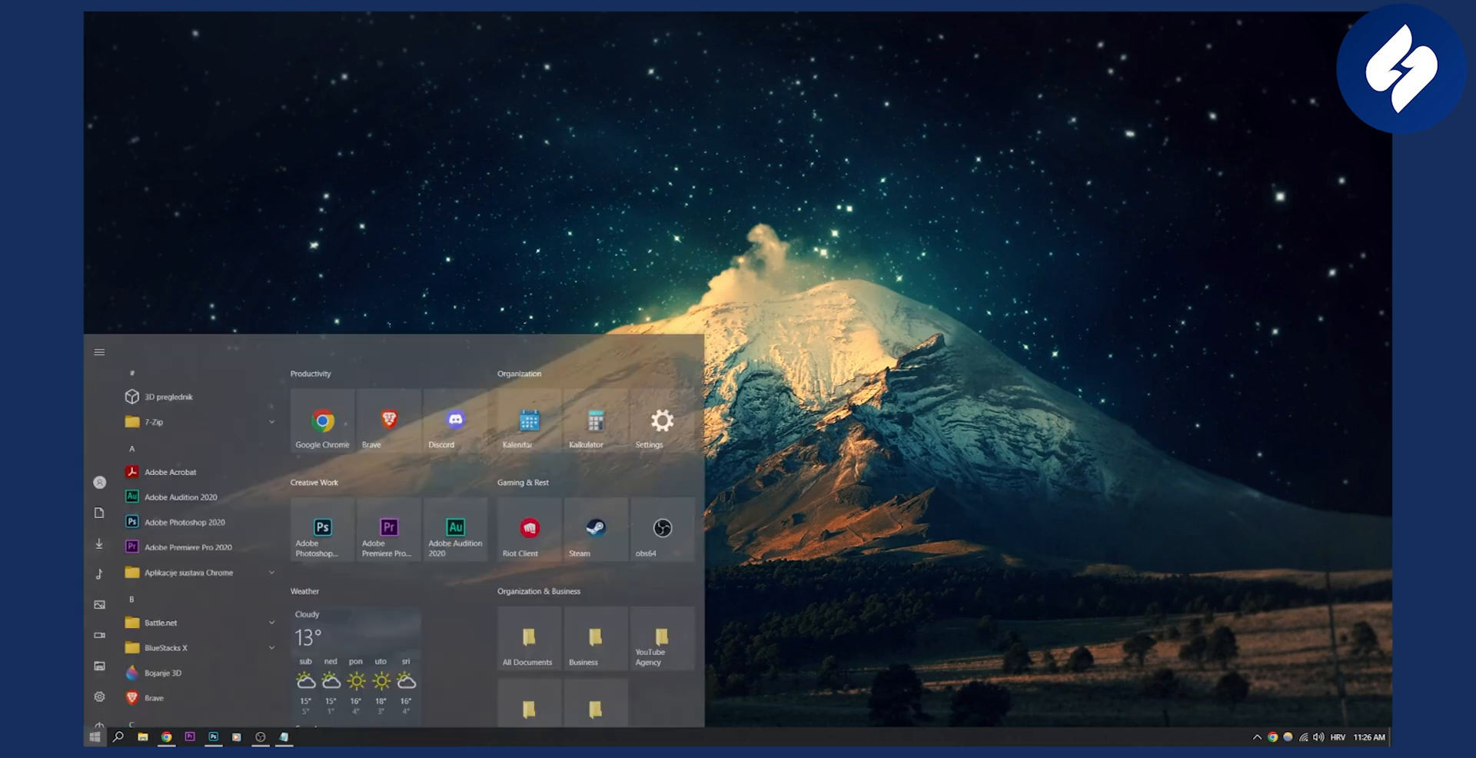
text(EDIT)
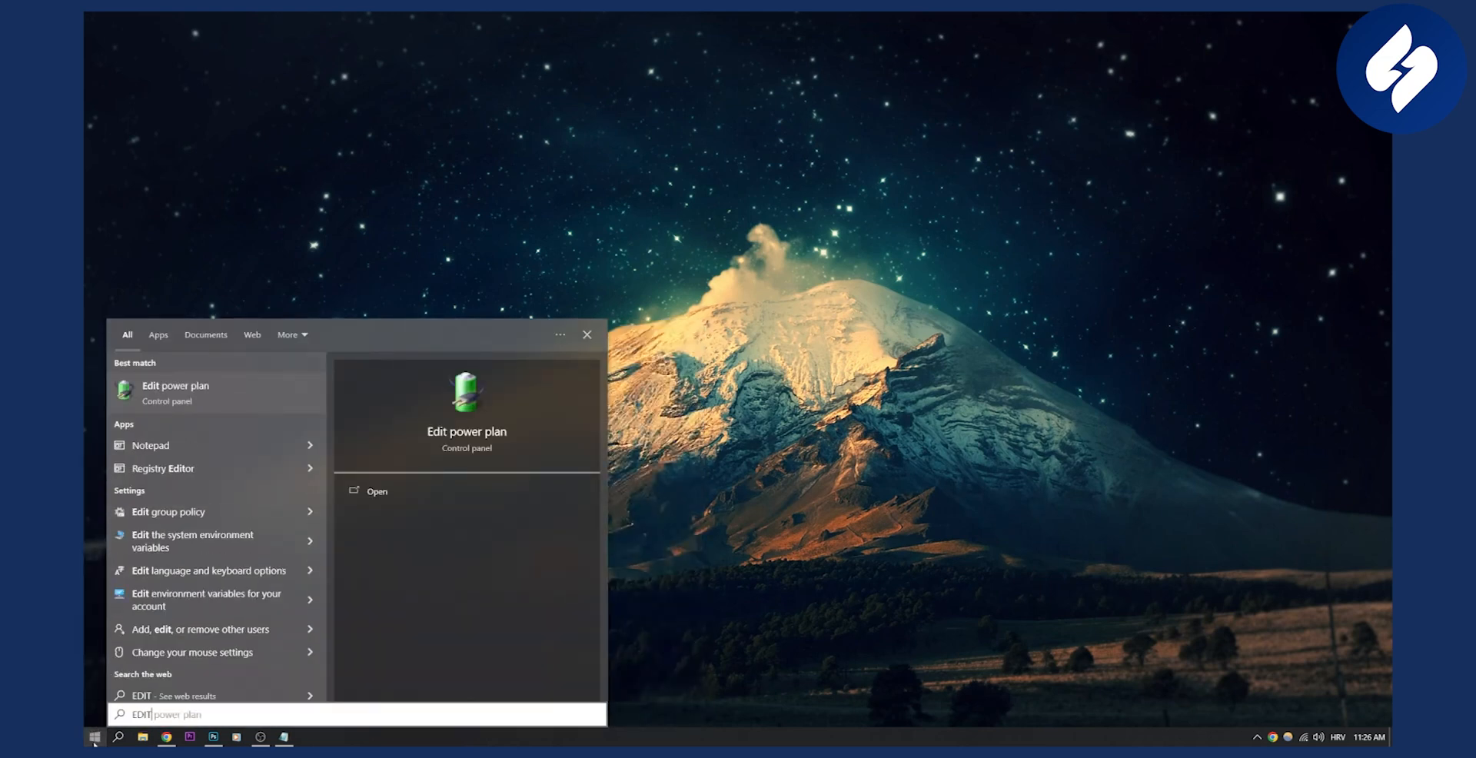
mouse_move(209, 605)
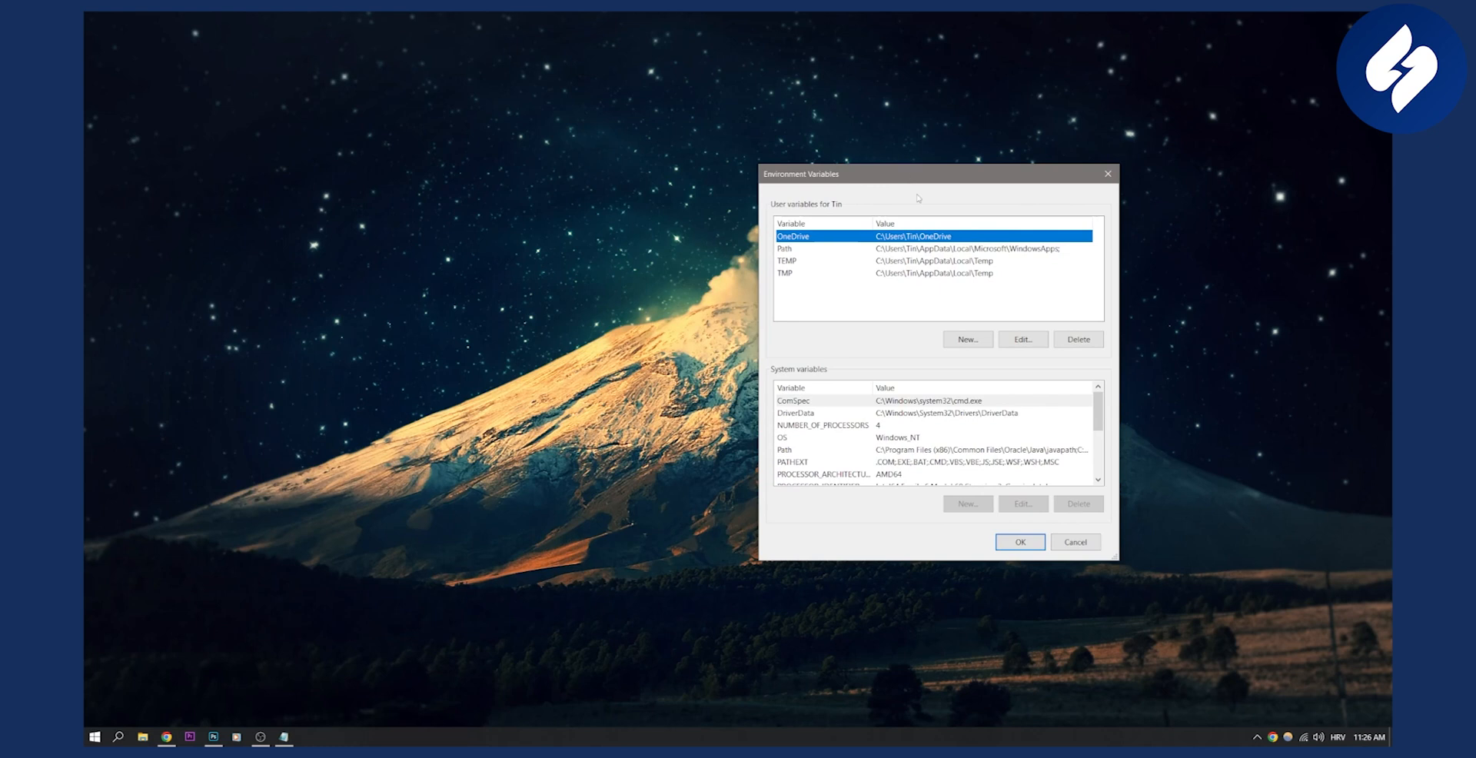
scroll(down, 3)
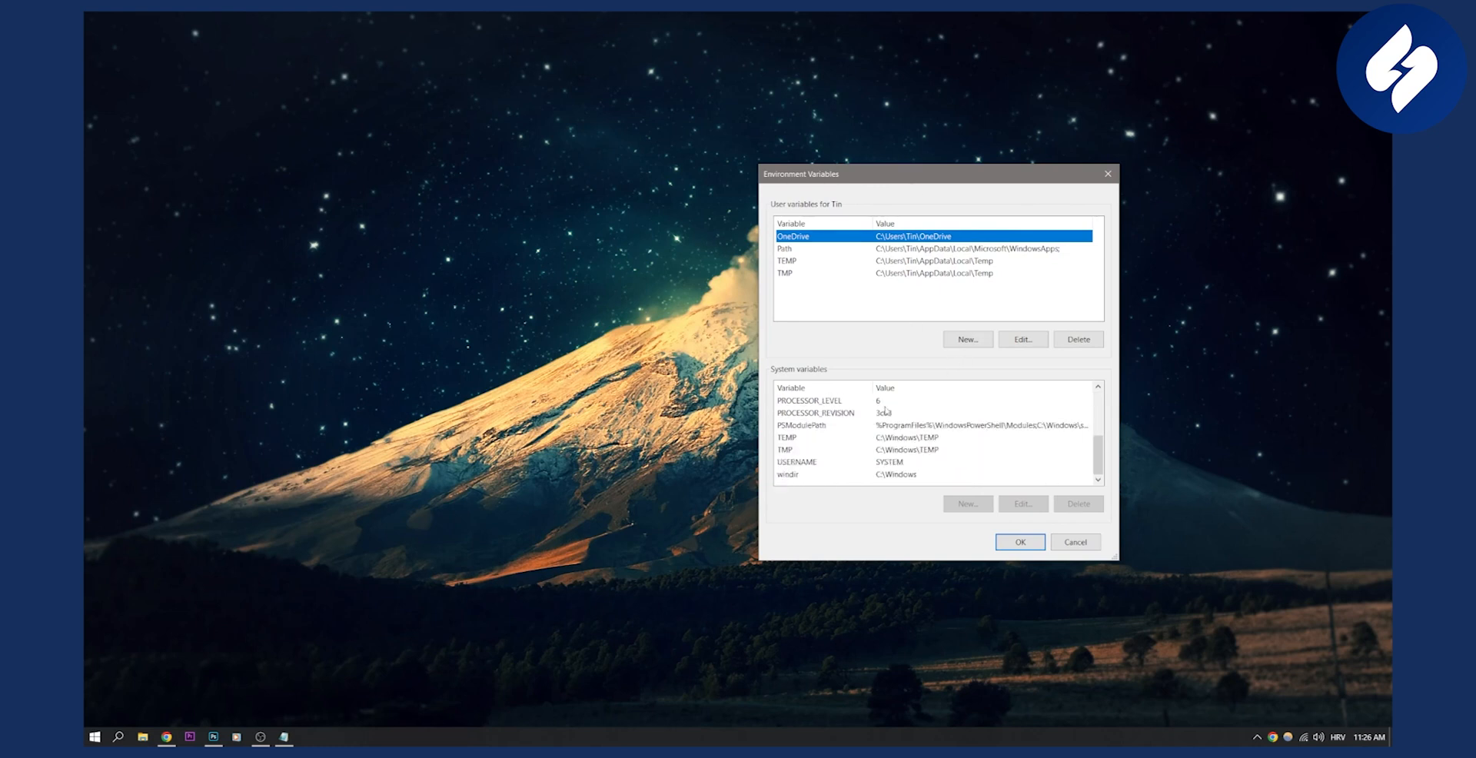
click(840, 437)
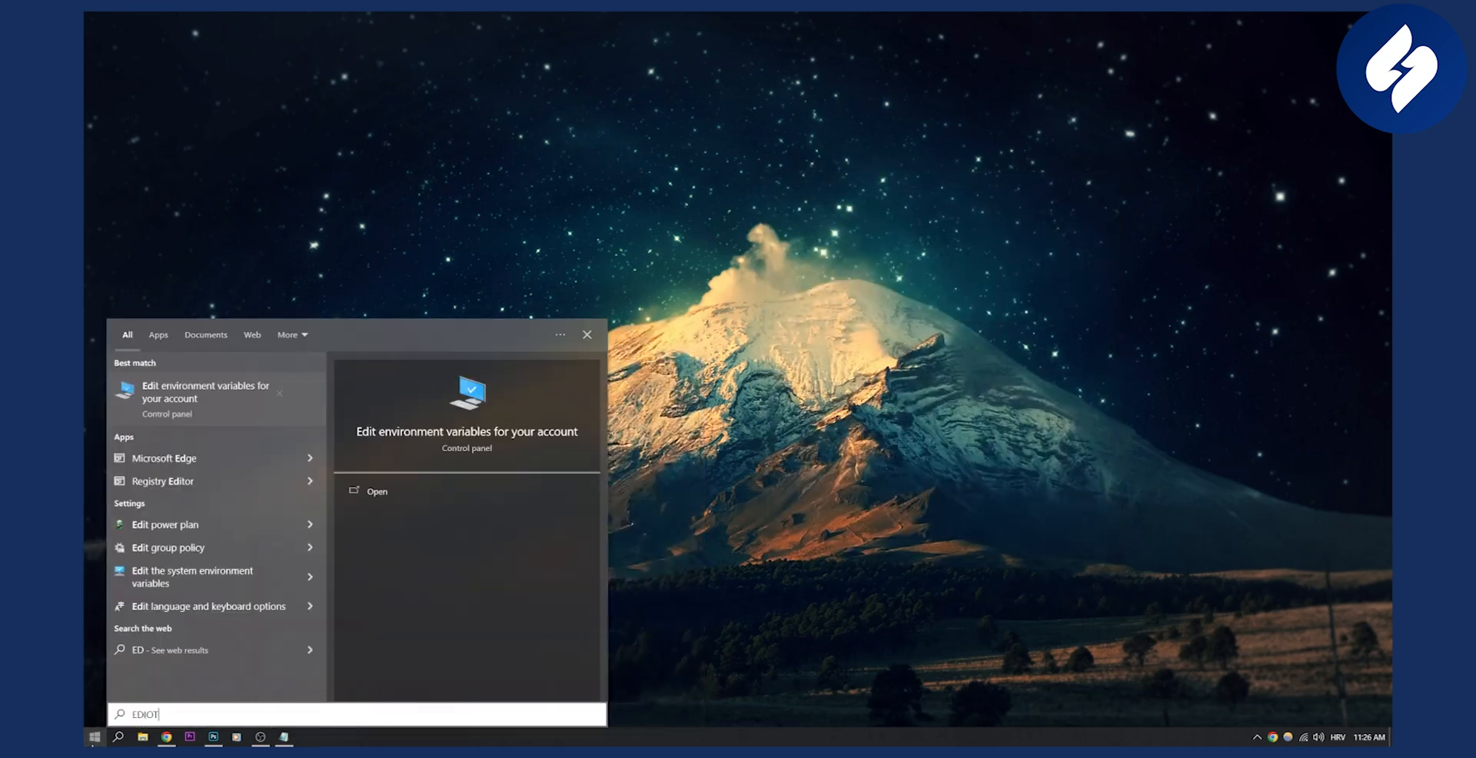
text(EDIT)
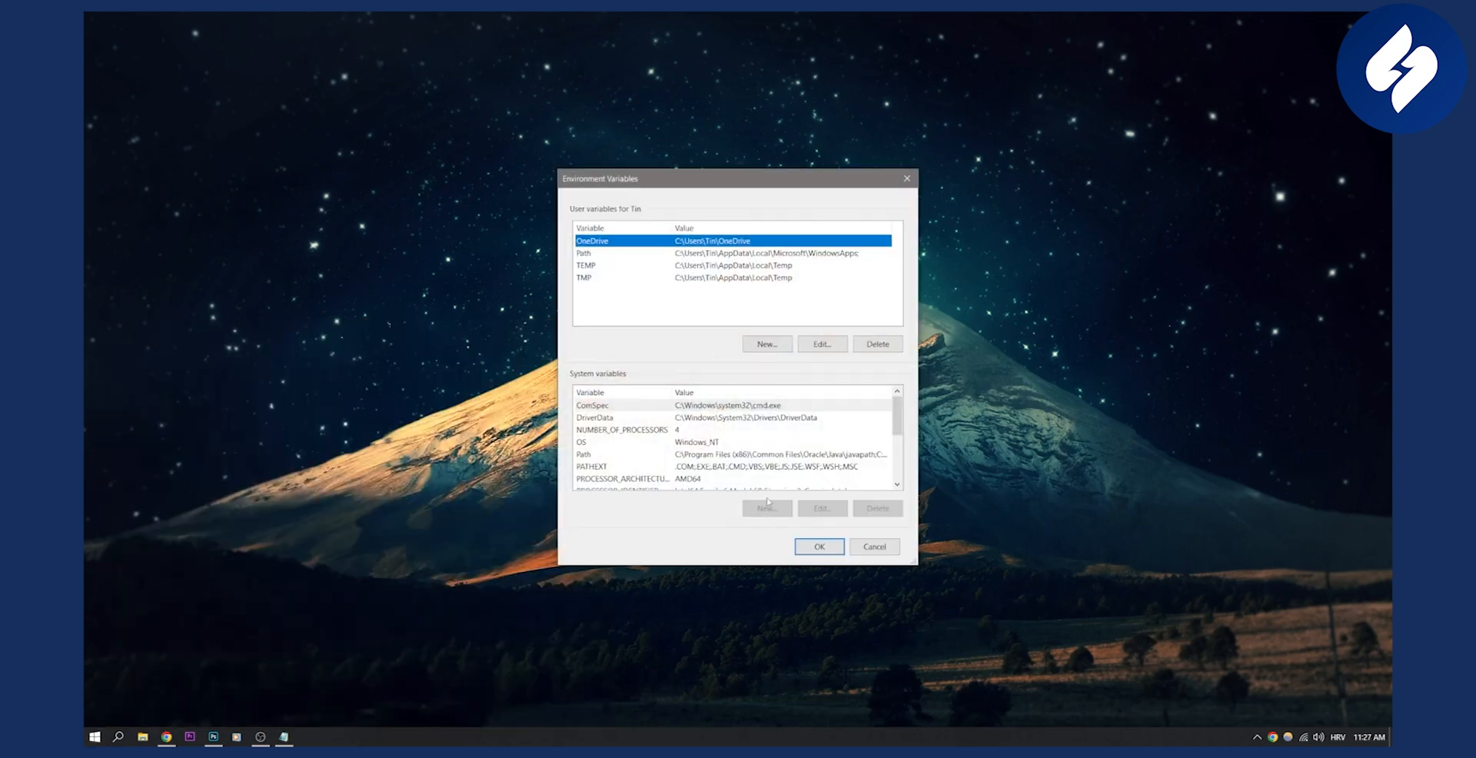
Point the user TEMP variable to C:\TEMP\Temp by browsing to the new TEMP folder on C:.
click(644, 430)
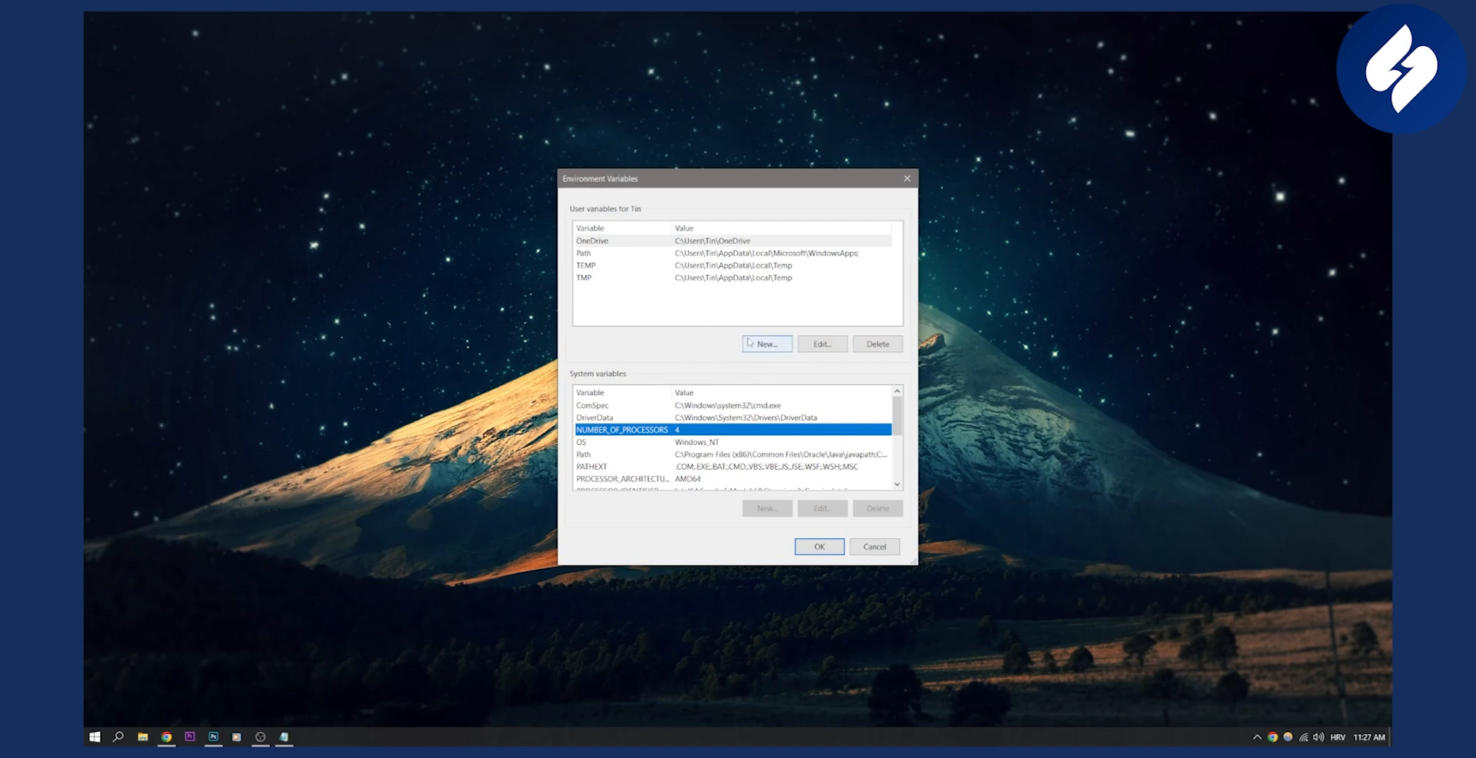
click(628, 267)
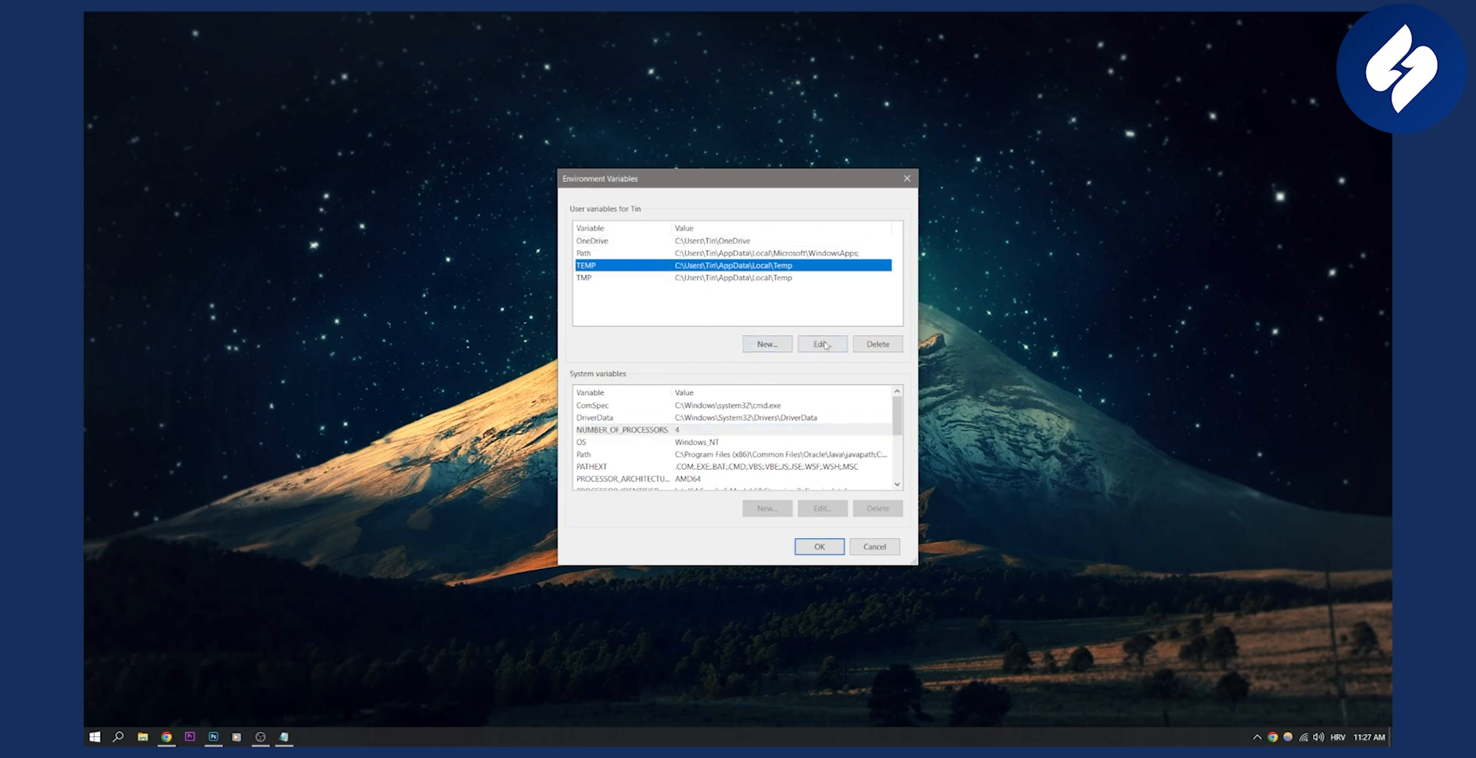
click(821, 345)
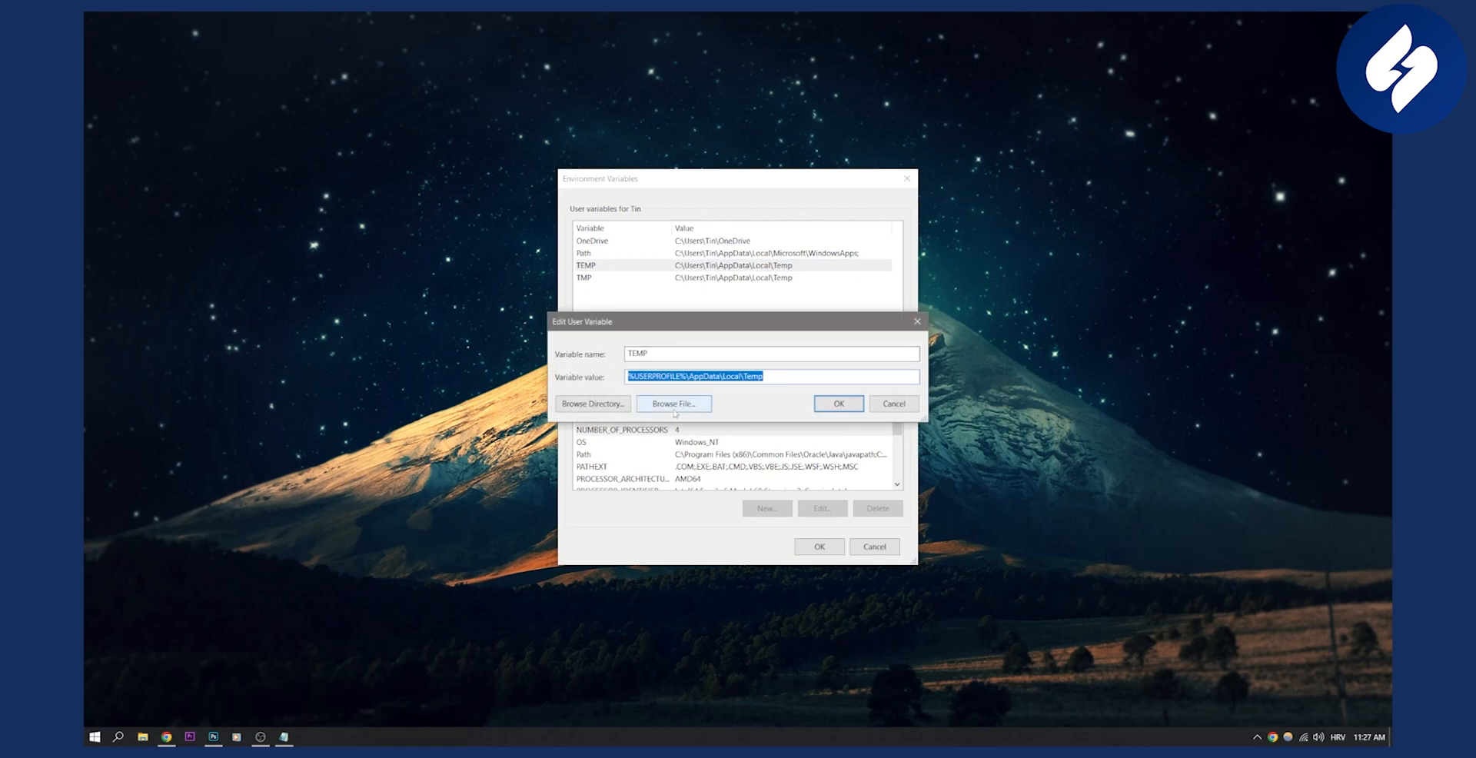
click(674, 404)
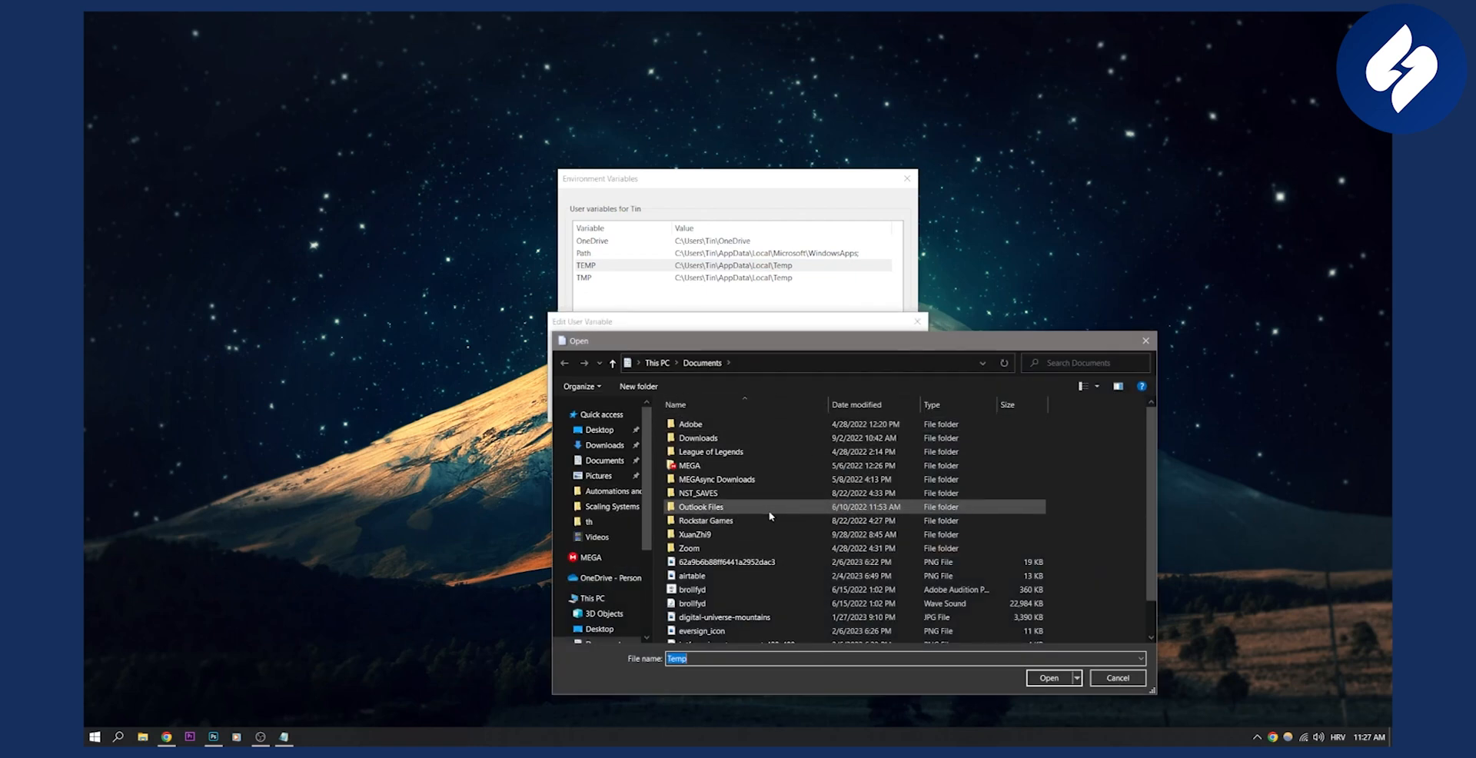
click(655, 363)
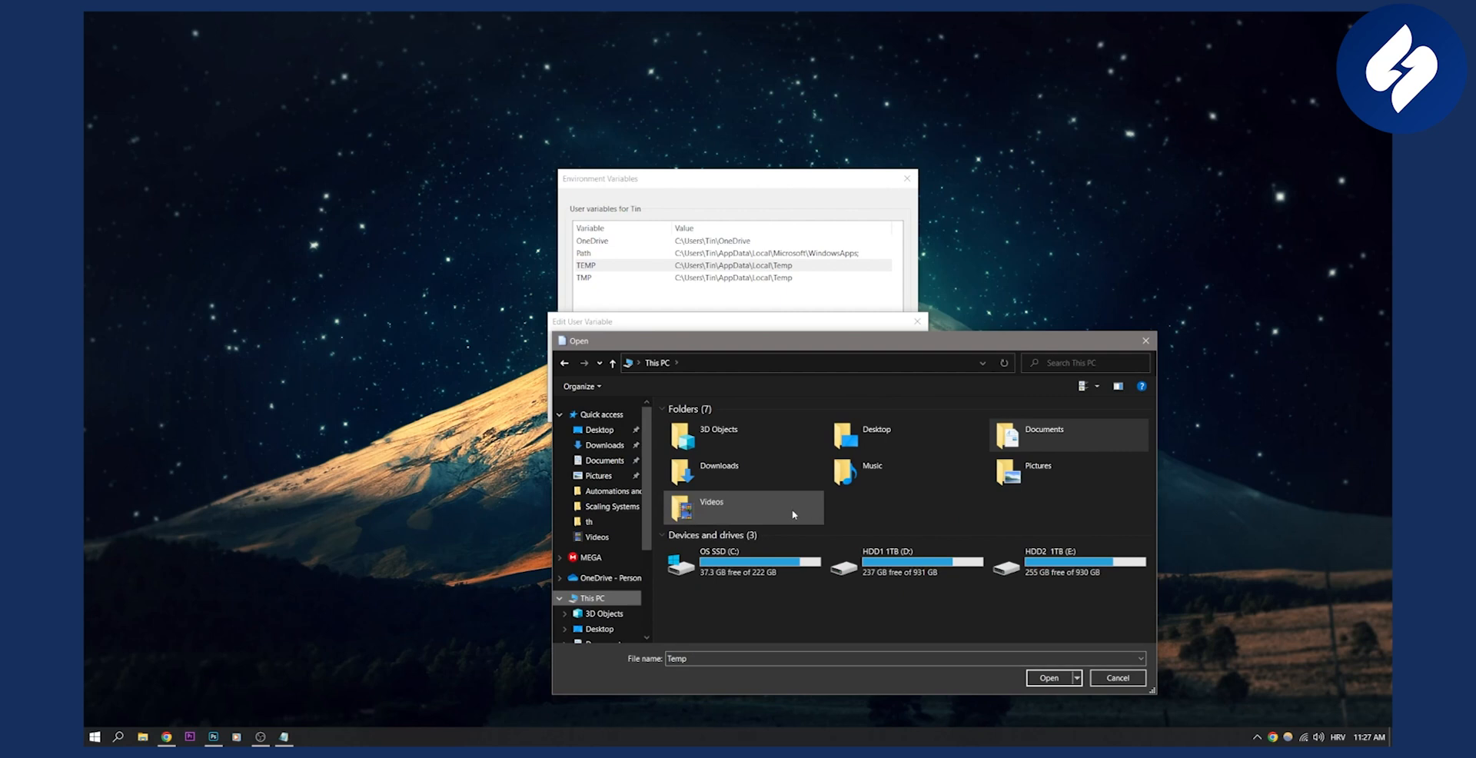
double_click(720, 563)
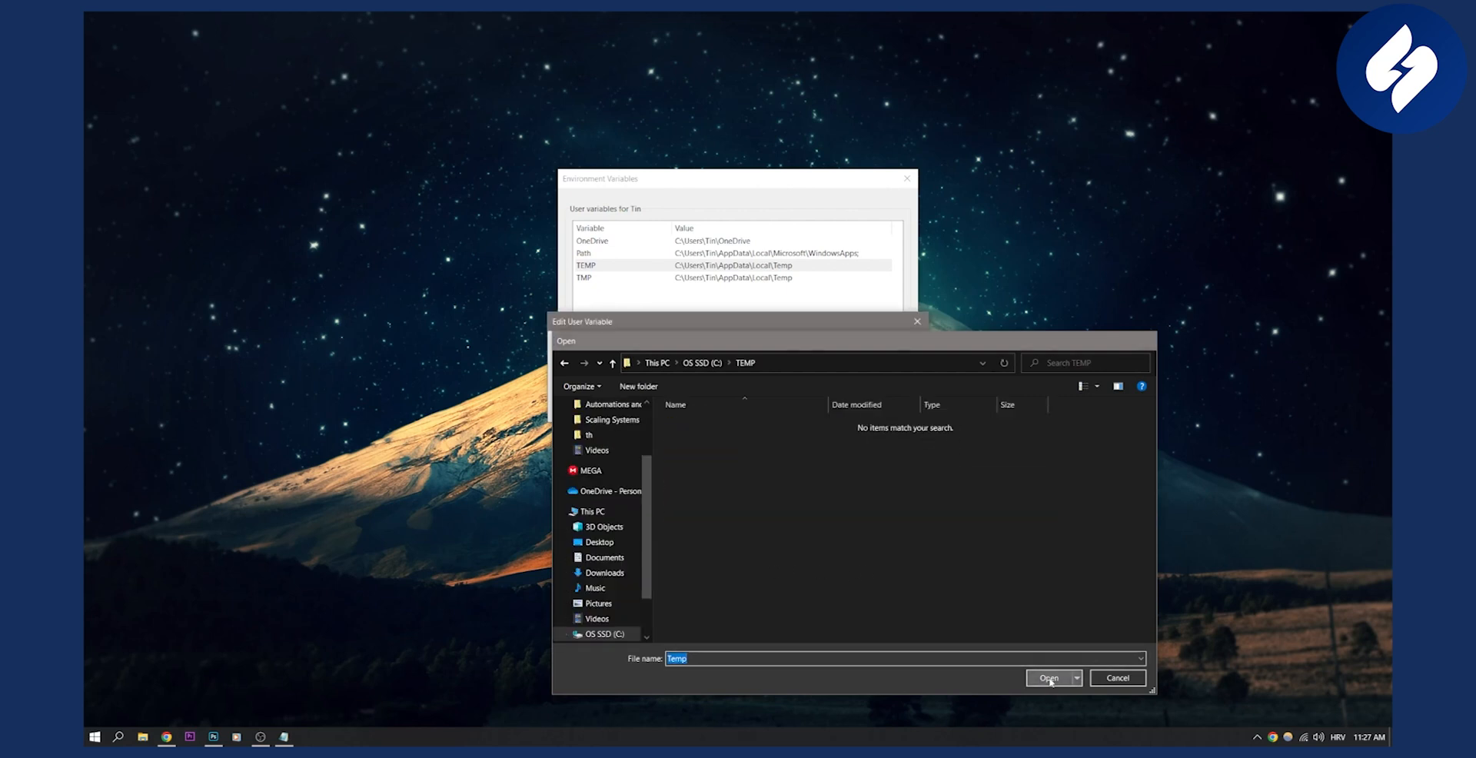
click(1049, 678)
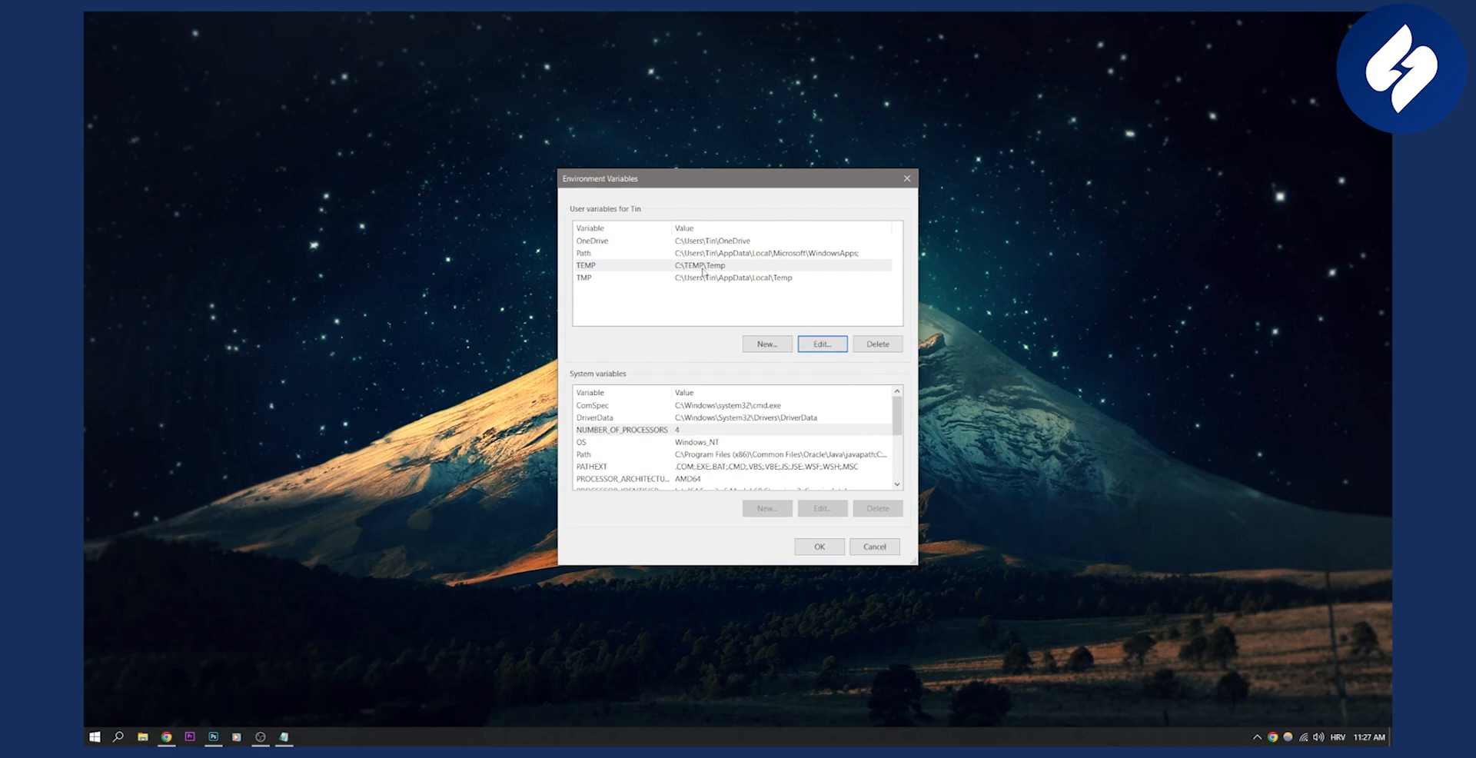
Point the user TMP variable to C:\TEMP and save both variable changes, closing Environment Variables.
click(689, 278)
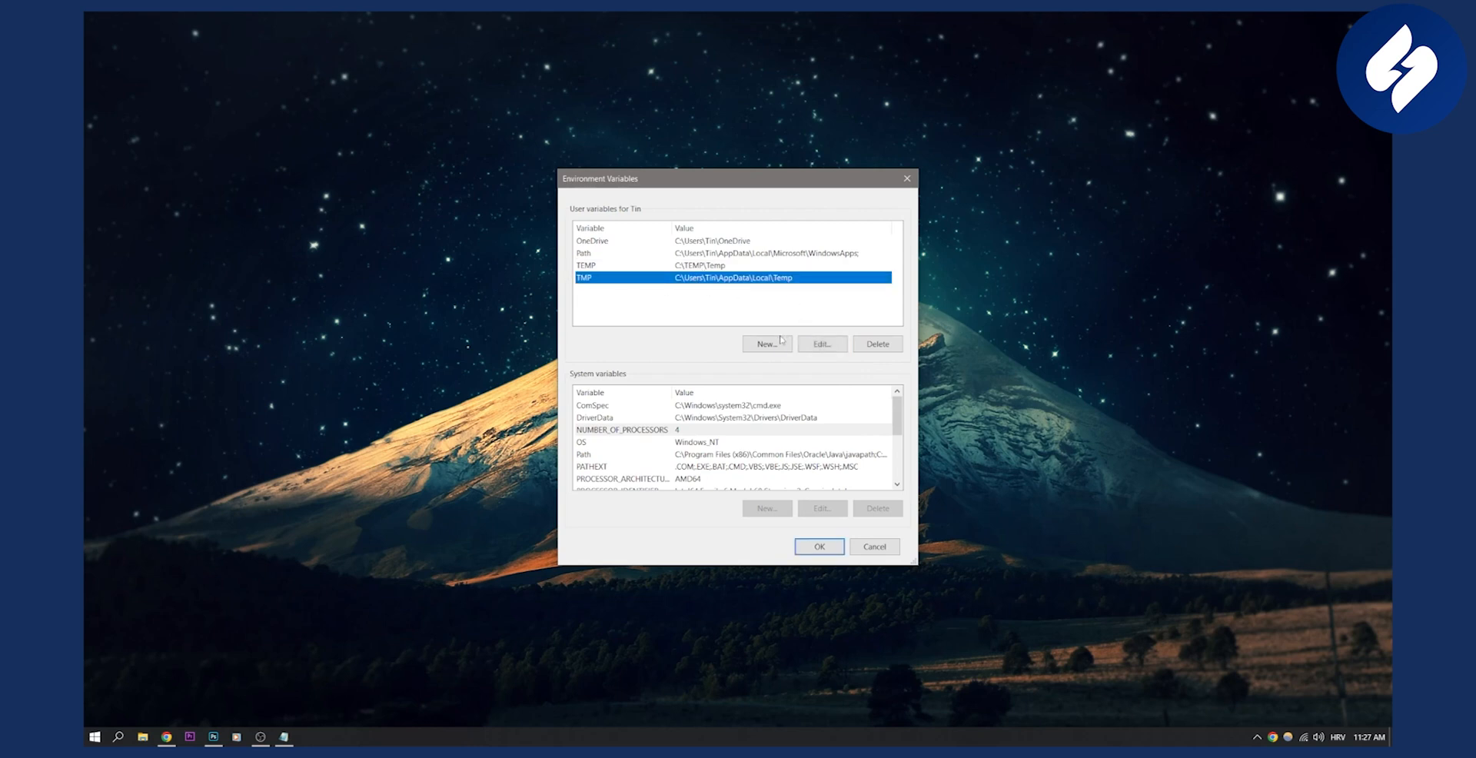
click(766, 345)
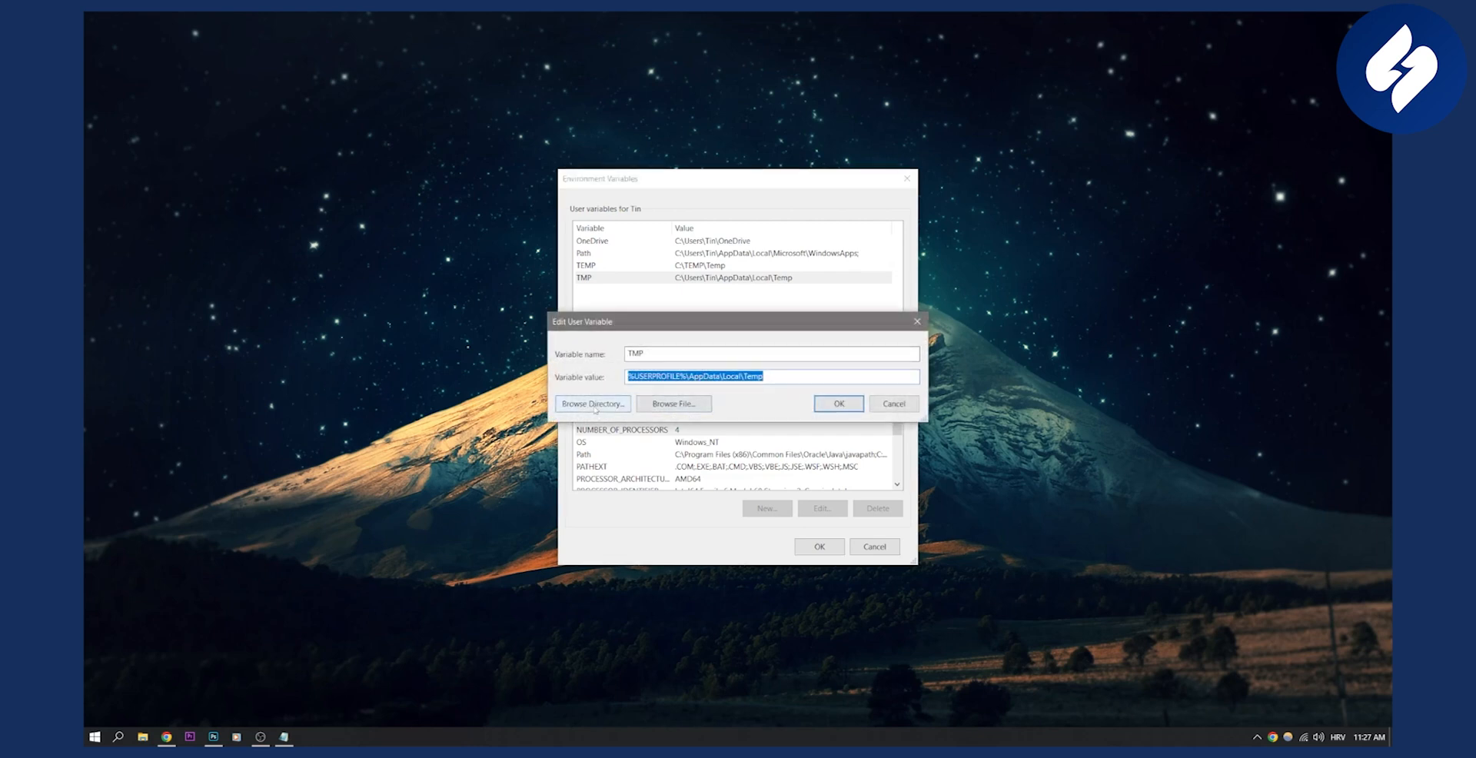
click(594, 405)
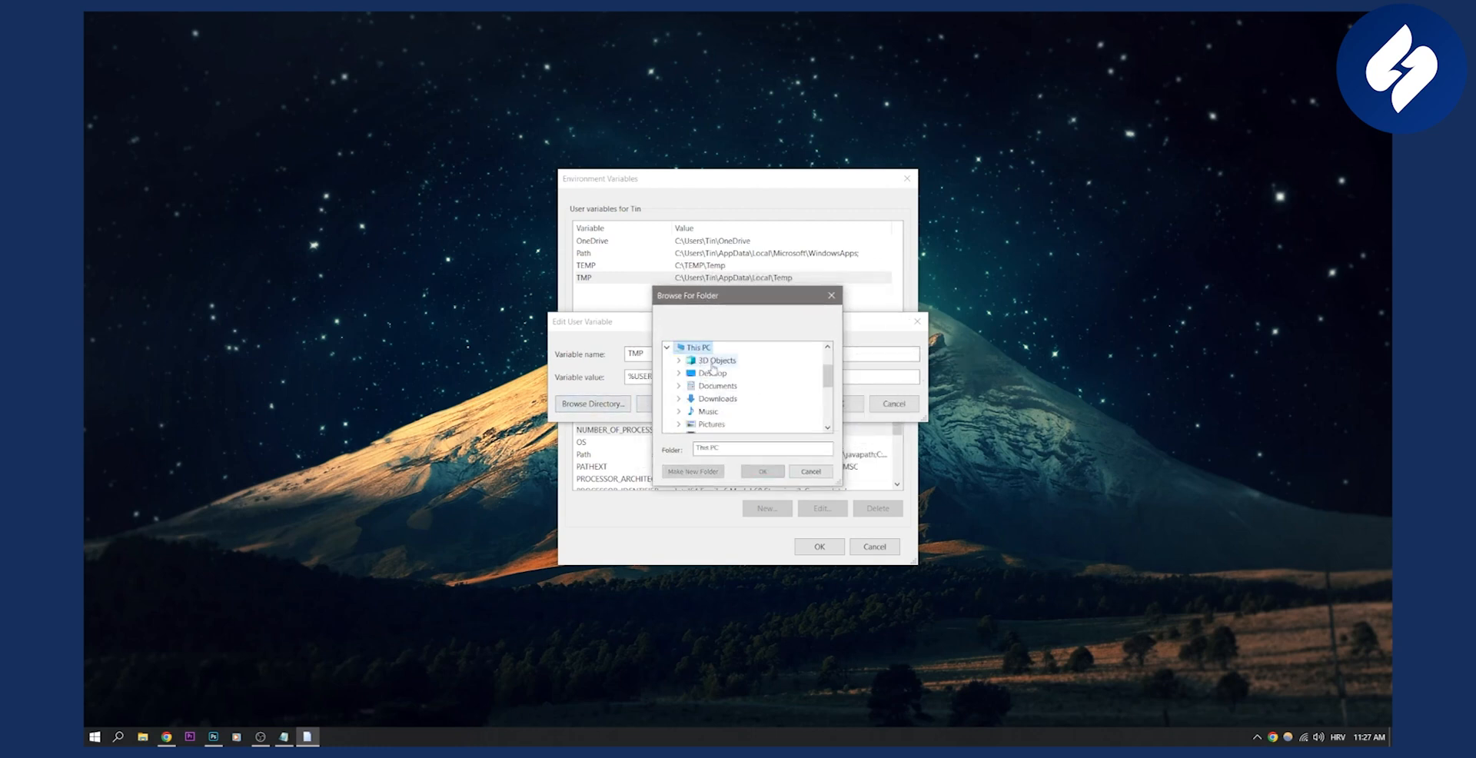
scroll(down, 3)
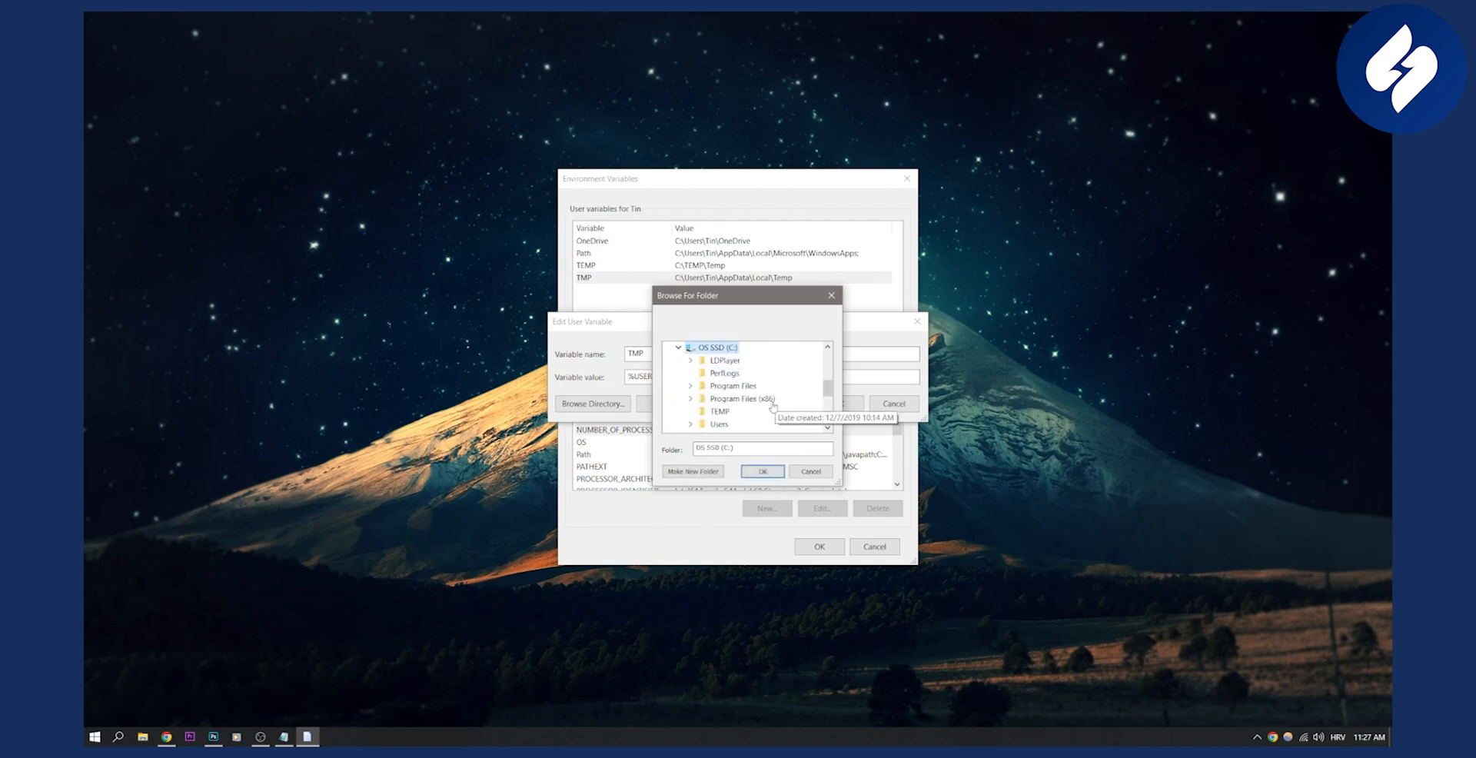
click(763, 472)
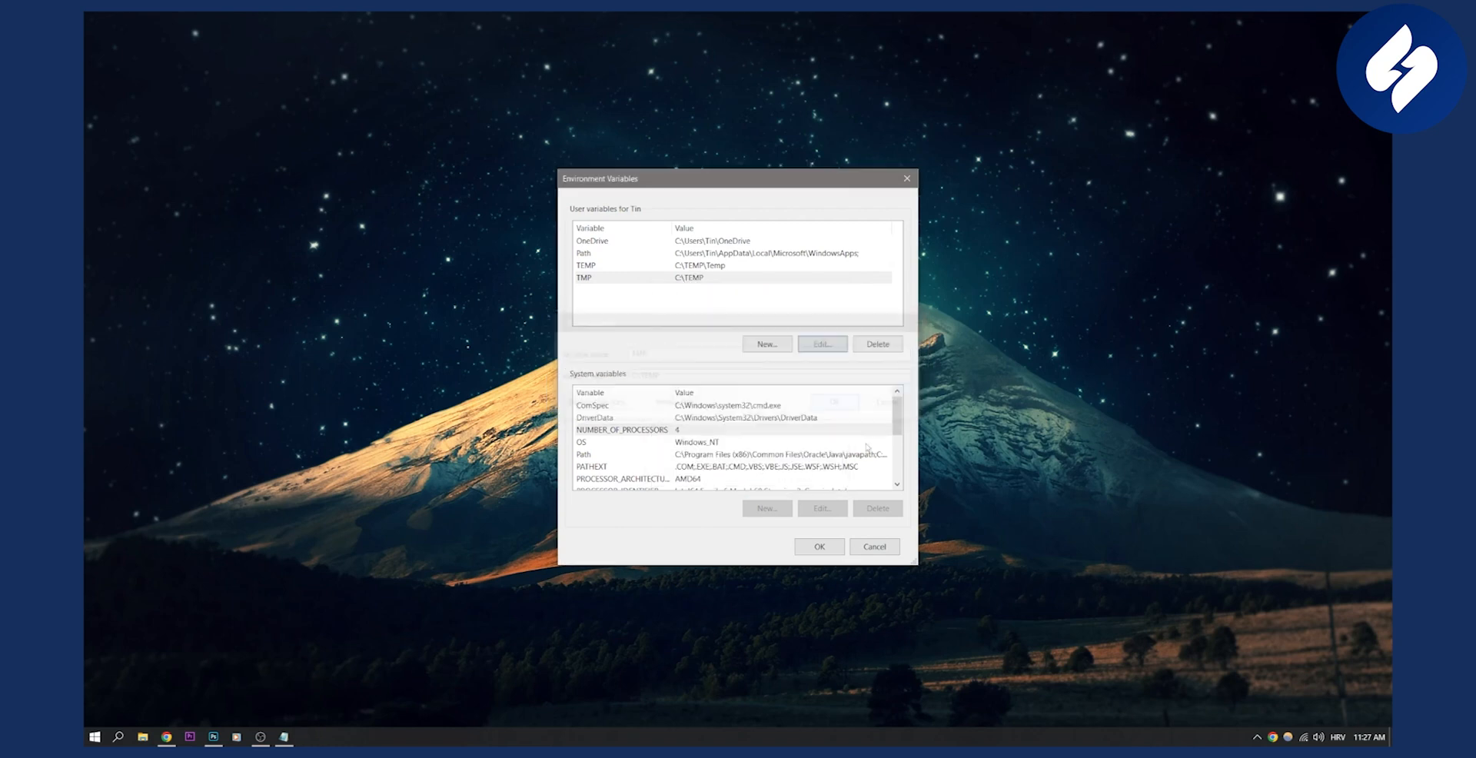
click(637, 264)
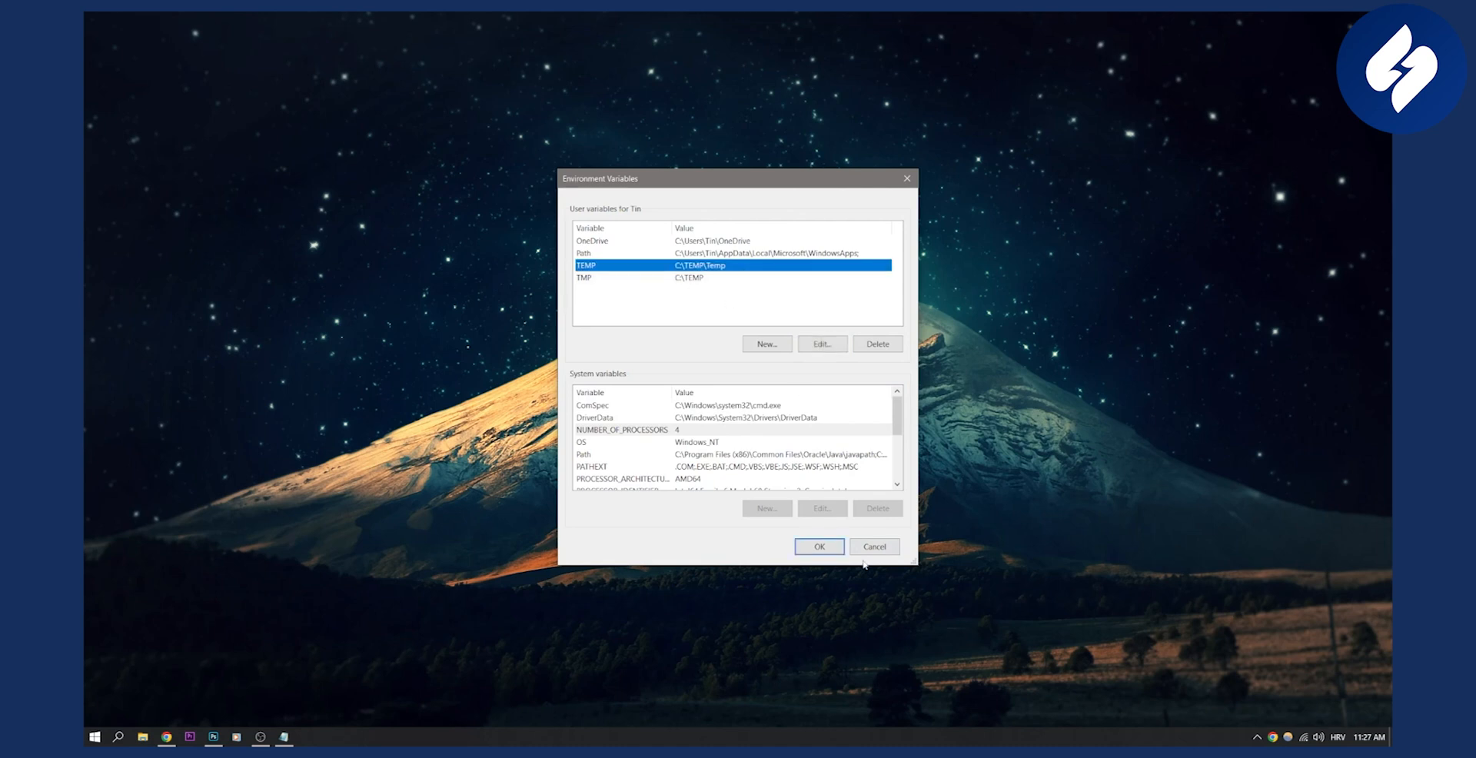
click(818, 548)
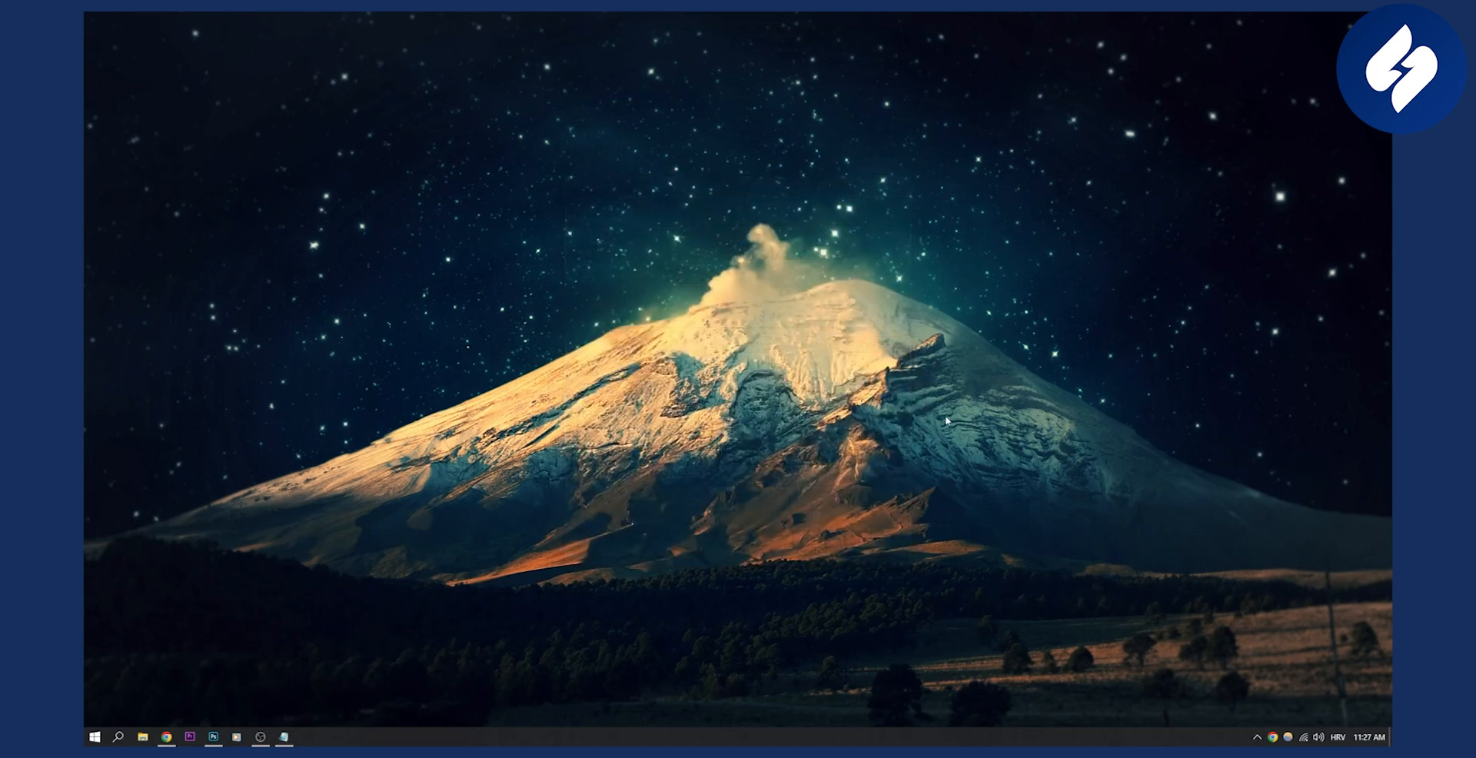